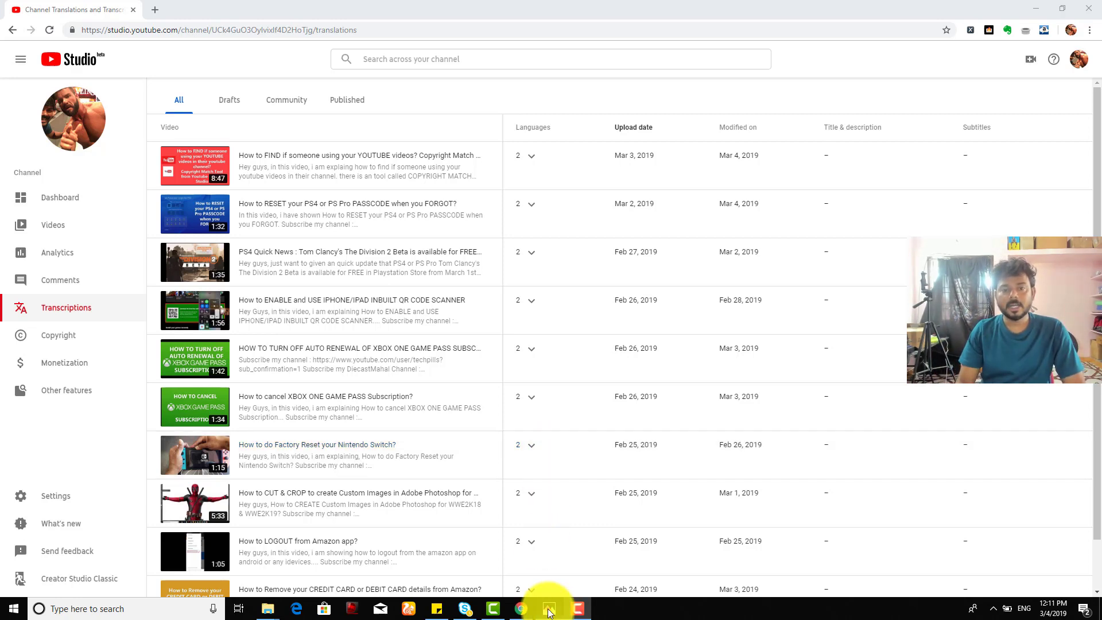
Open YouTube Studio's Settings to reach the channel branding options
left_click(549, 608)
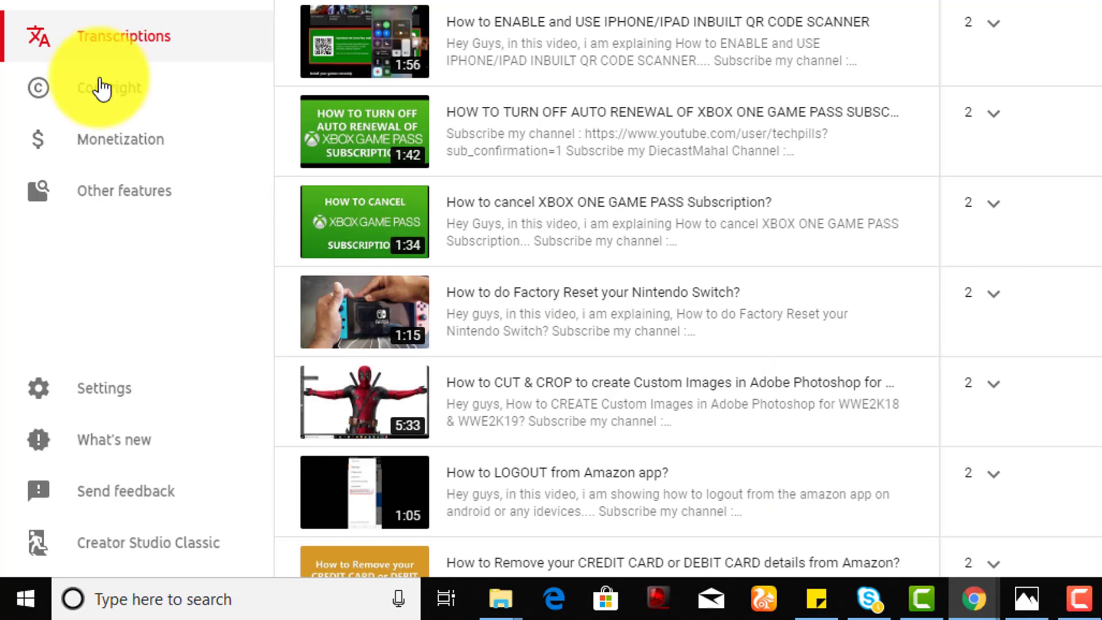
mouse_move(123, 388)
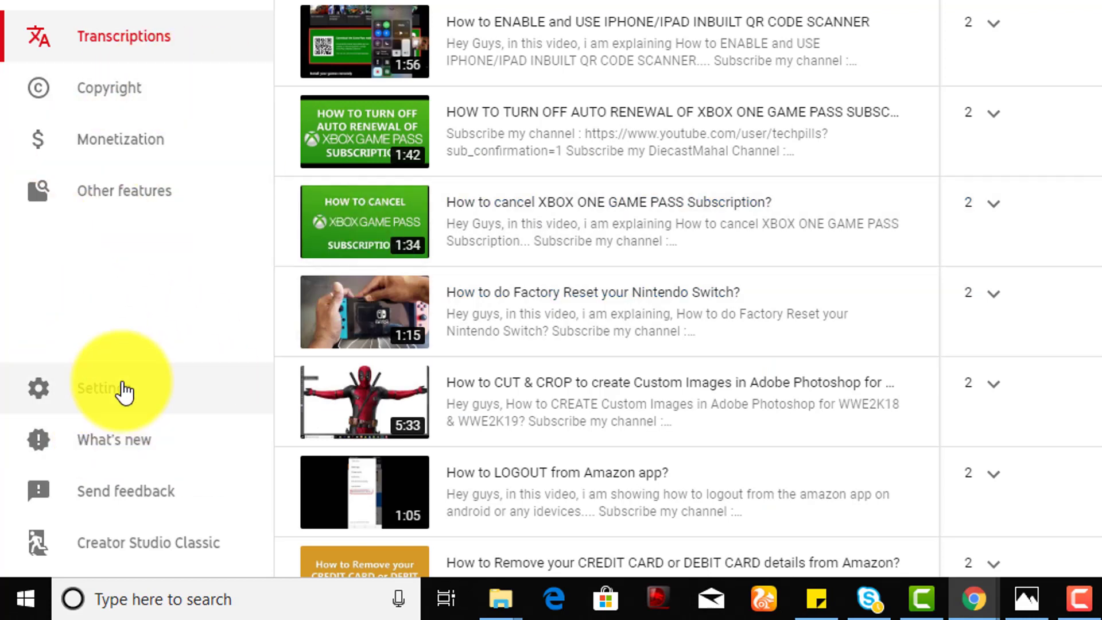
left_click(104, 388)
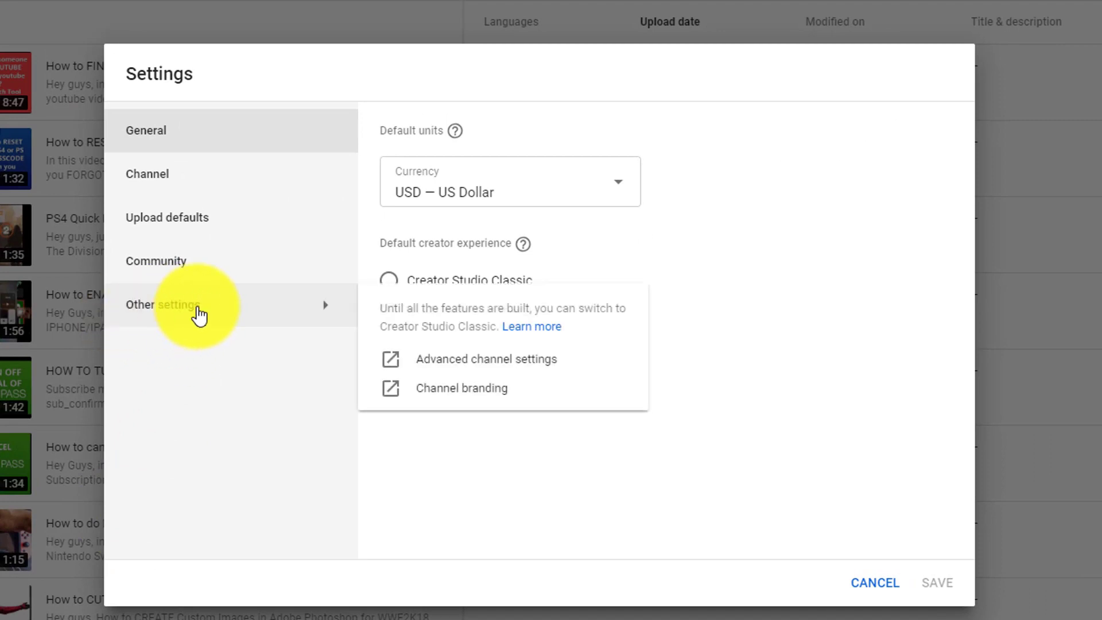
mouse_move(530, 394)
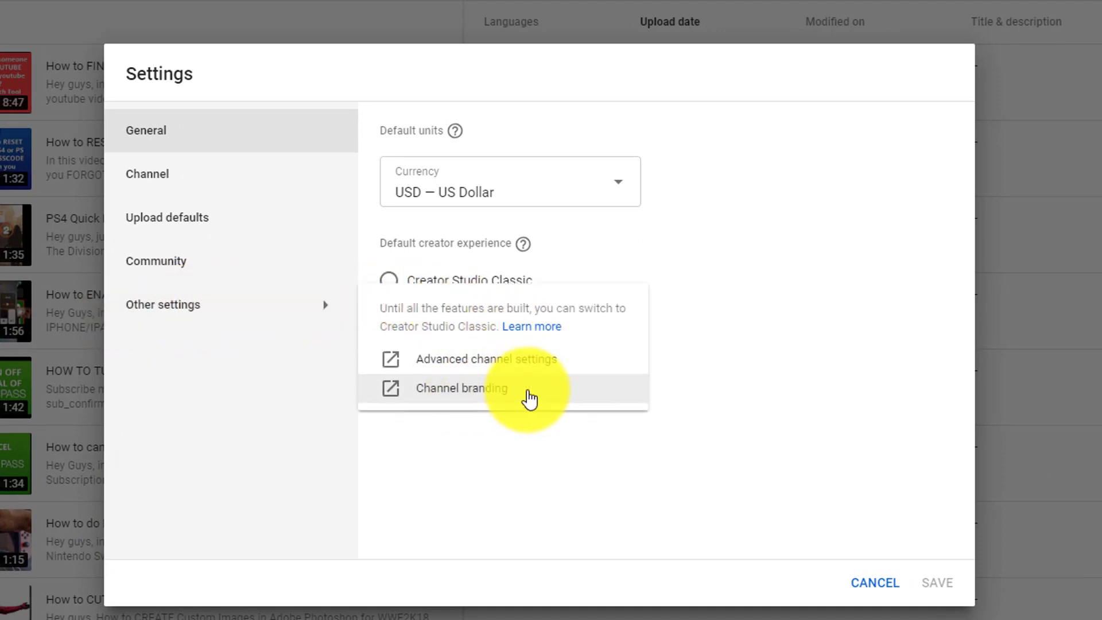
Remove the existing branding watermark and start adding a new one
left_click(461, 388)
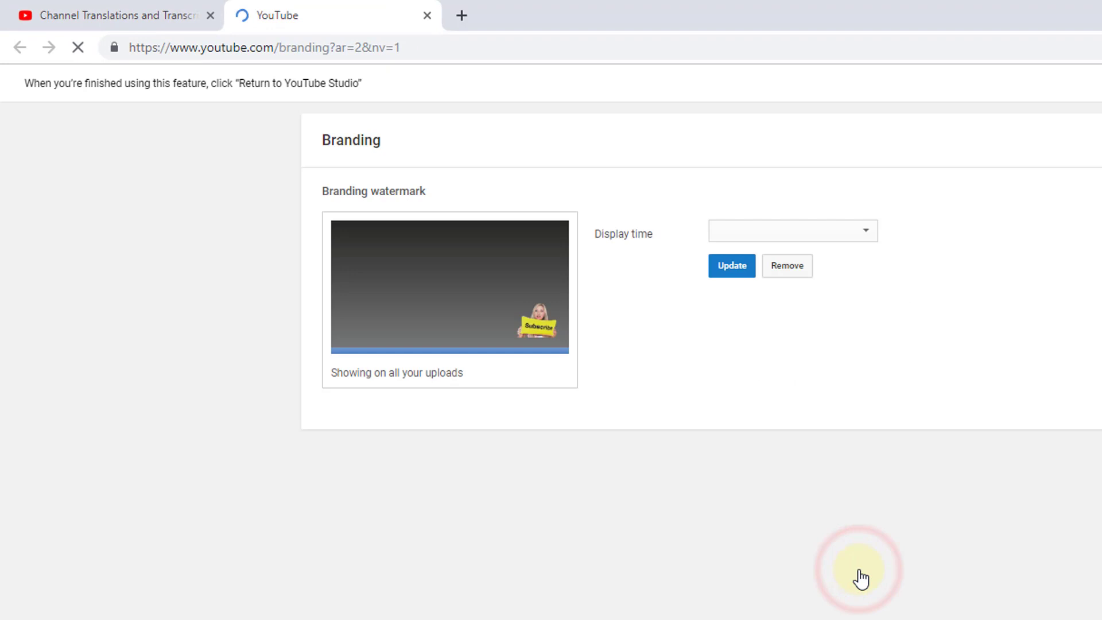
left_click(792, 231)
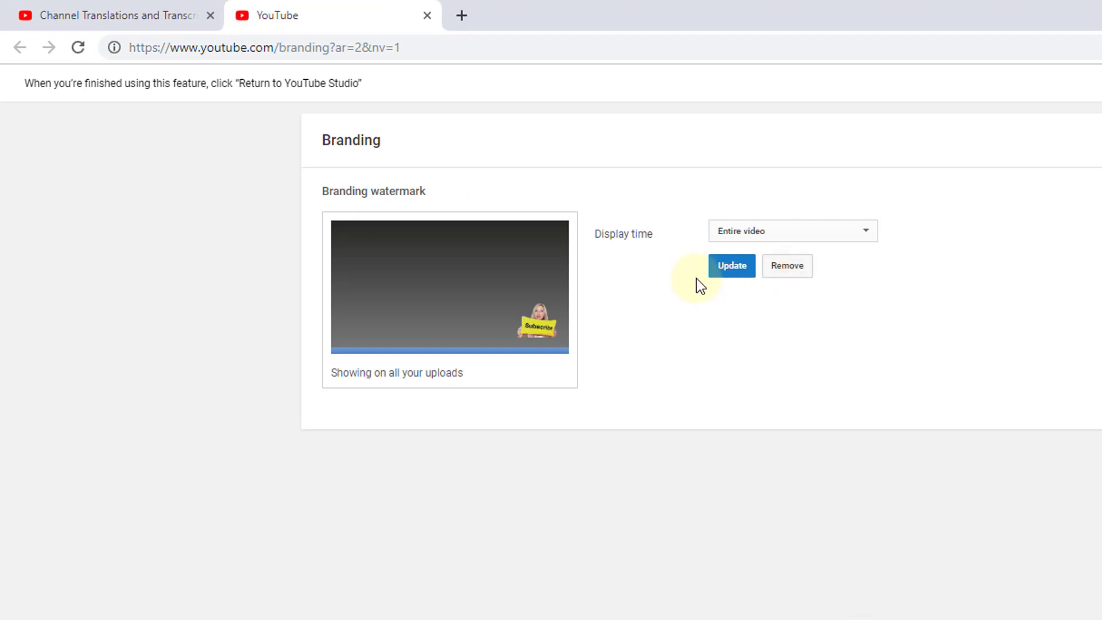
mouse_move(528, 337)
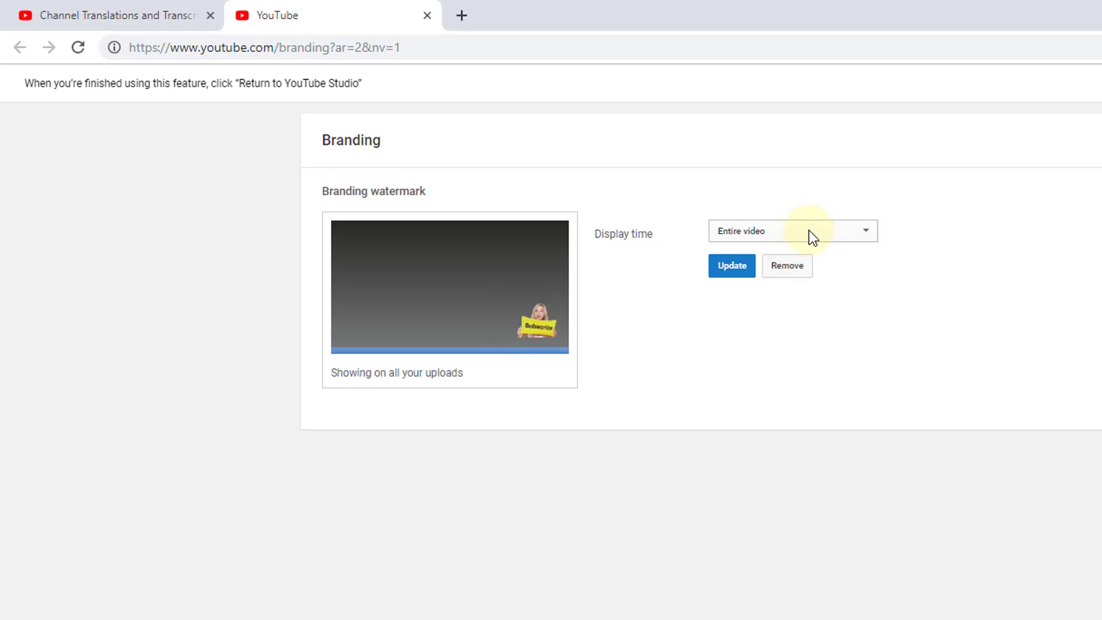
mouse_move(798, 275)
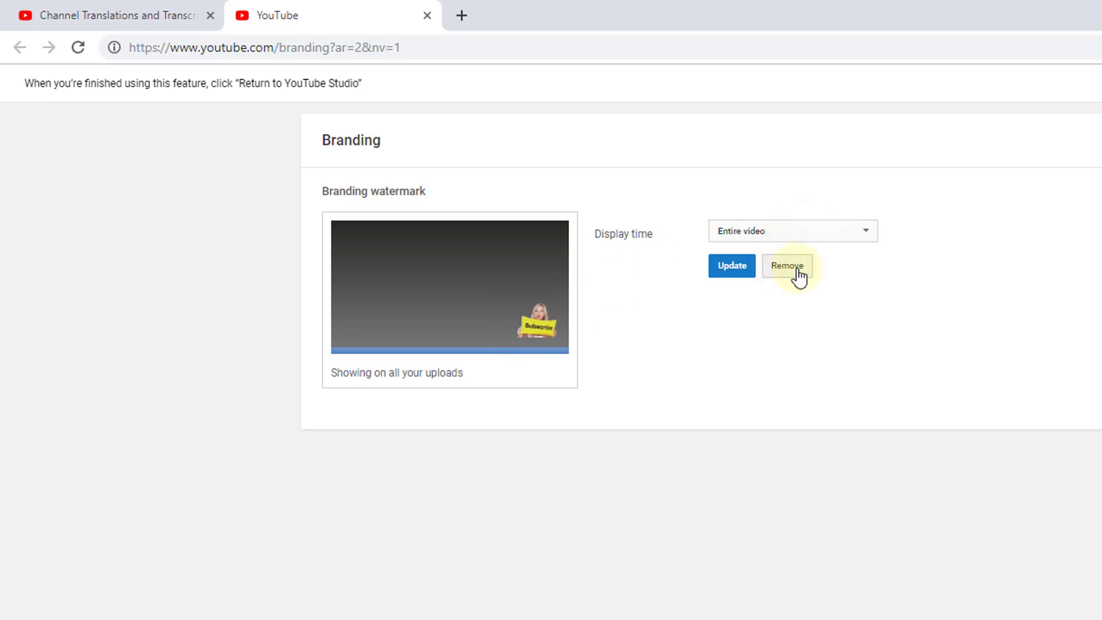
left_click(787, 266)
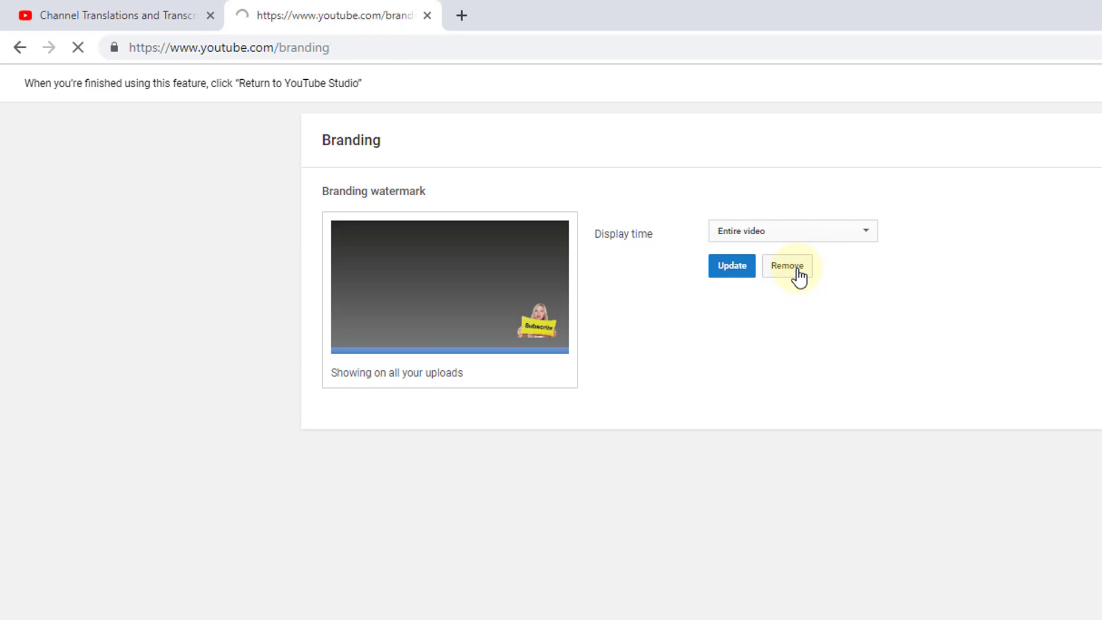
left_click(787, 265)
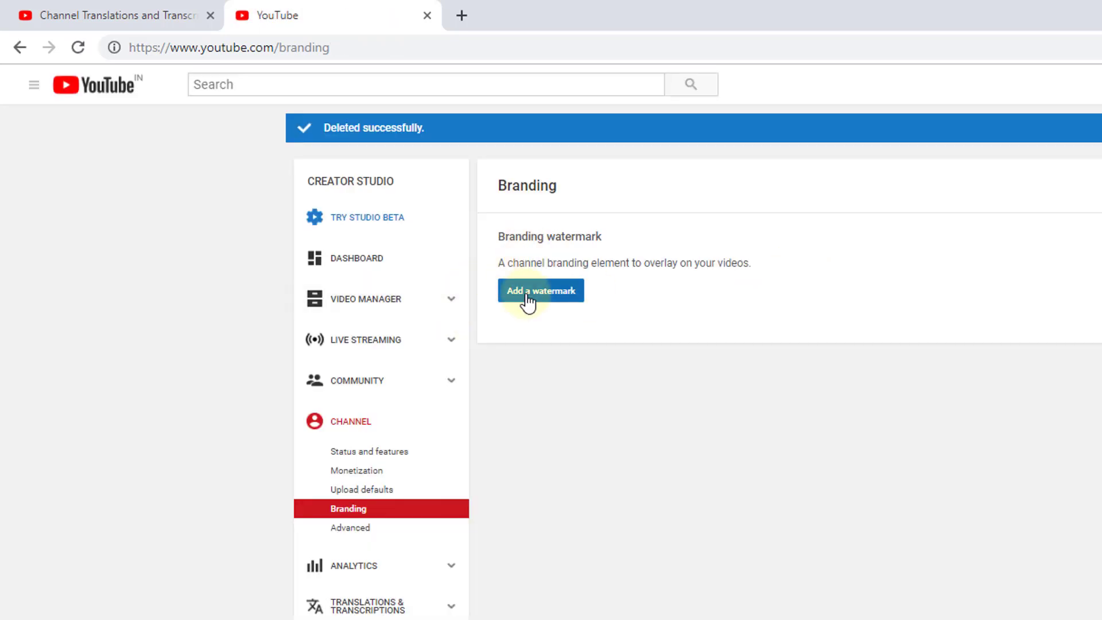
left_click(541, 291)
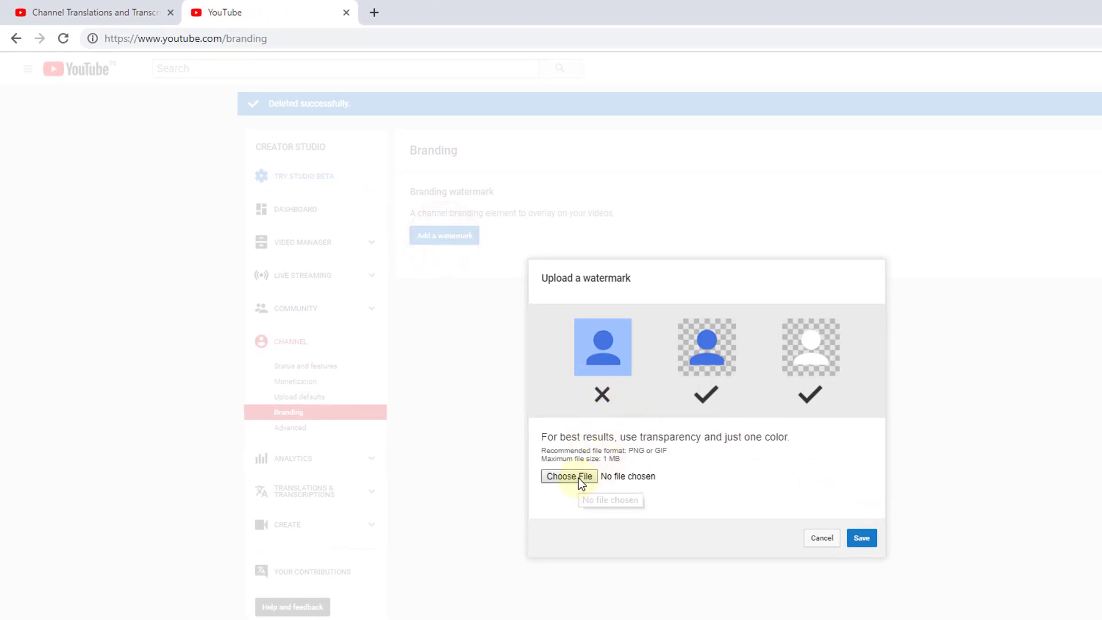
Upload subscribe-girl.png as the new watermark and save it to the channel
left_click(569, 476)
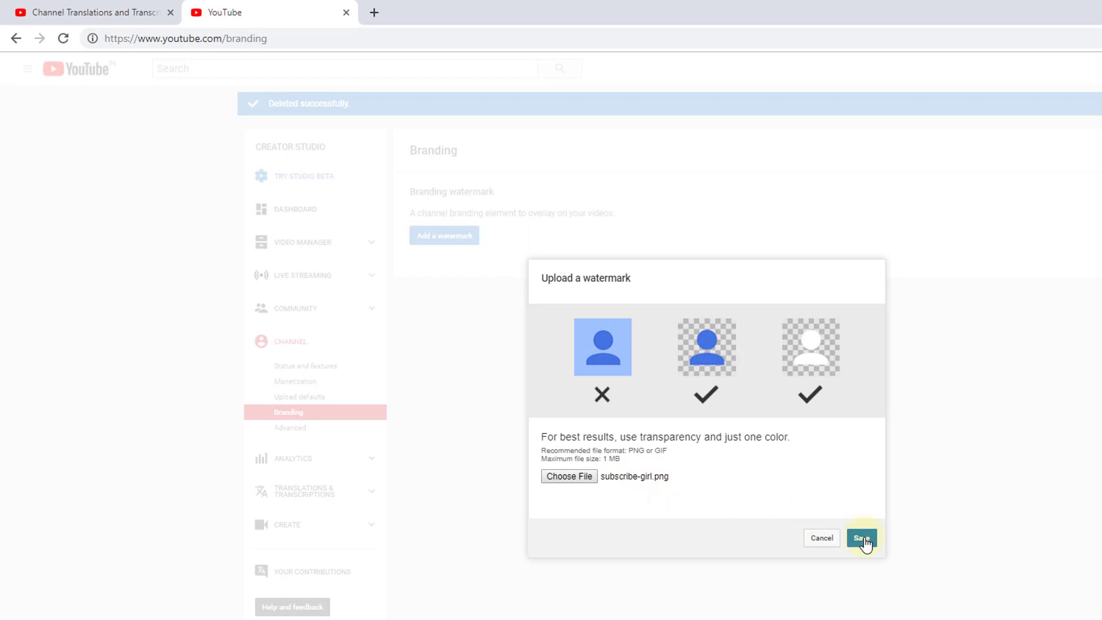
left_click(863, 537)
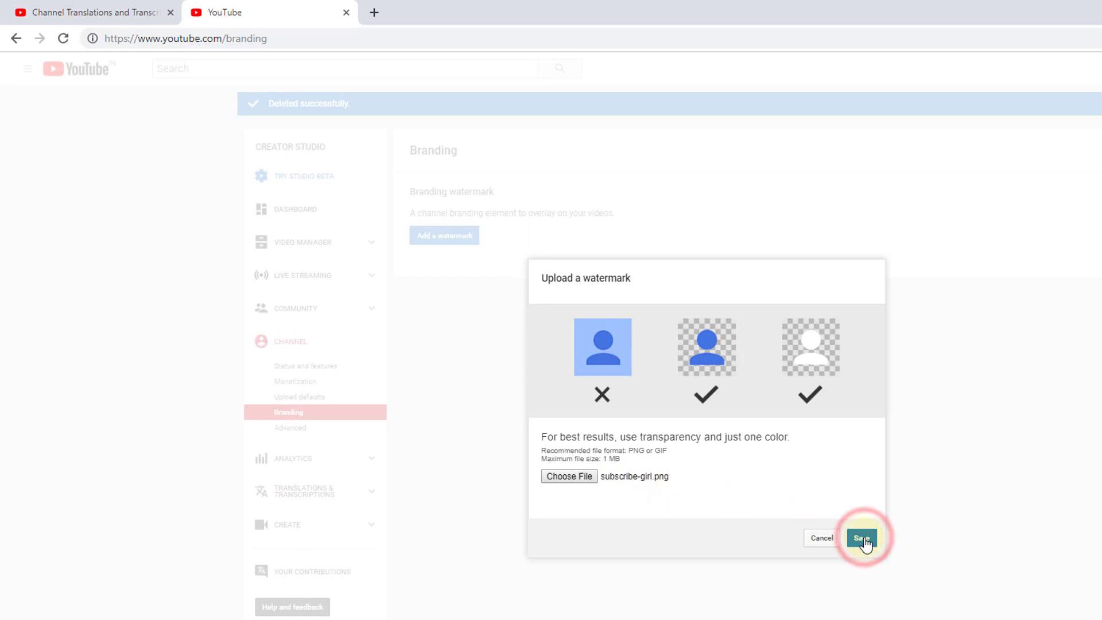
left_click(861, 537)
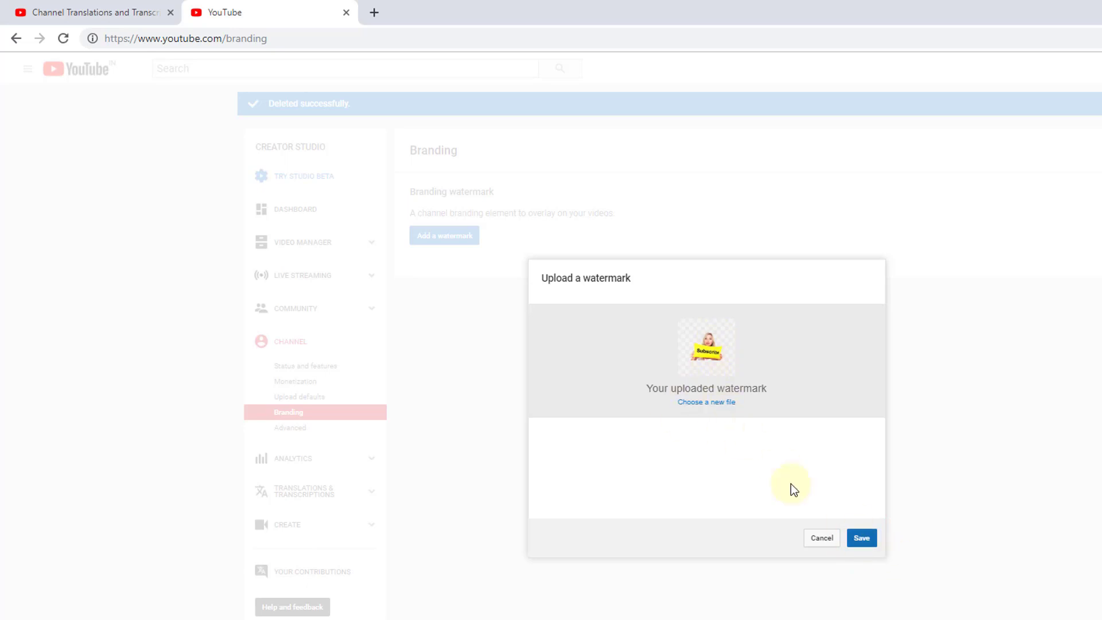
left_click(861, 538)
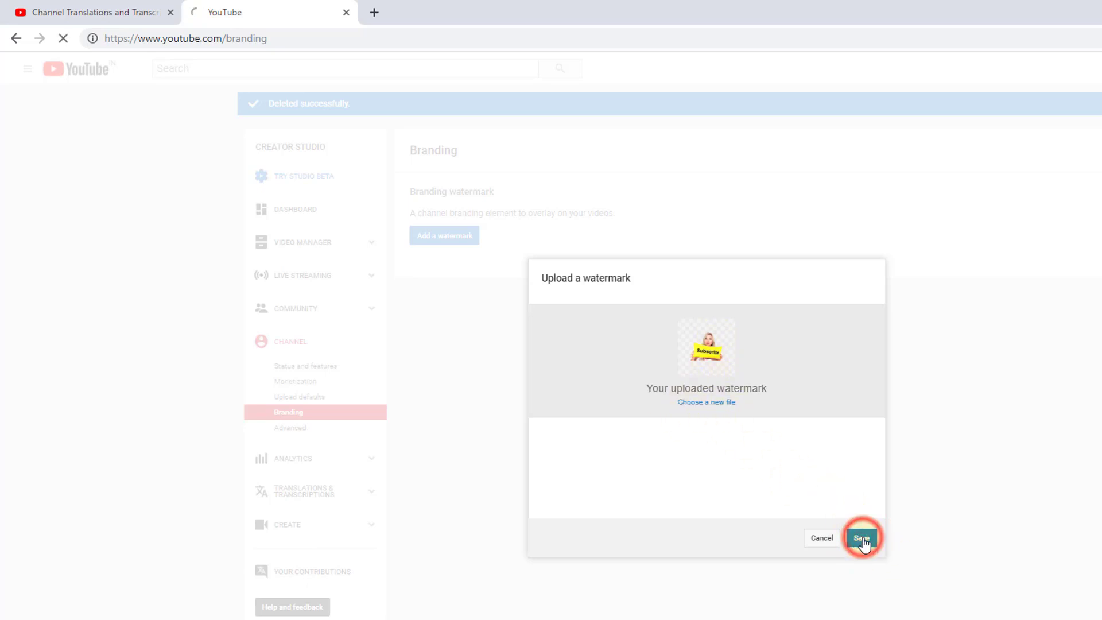
Set the watermark display time to Entire video
left_click(863, 537)
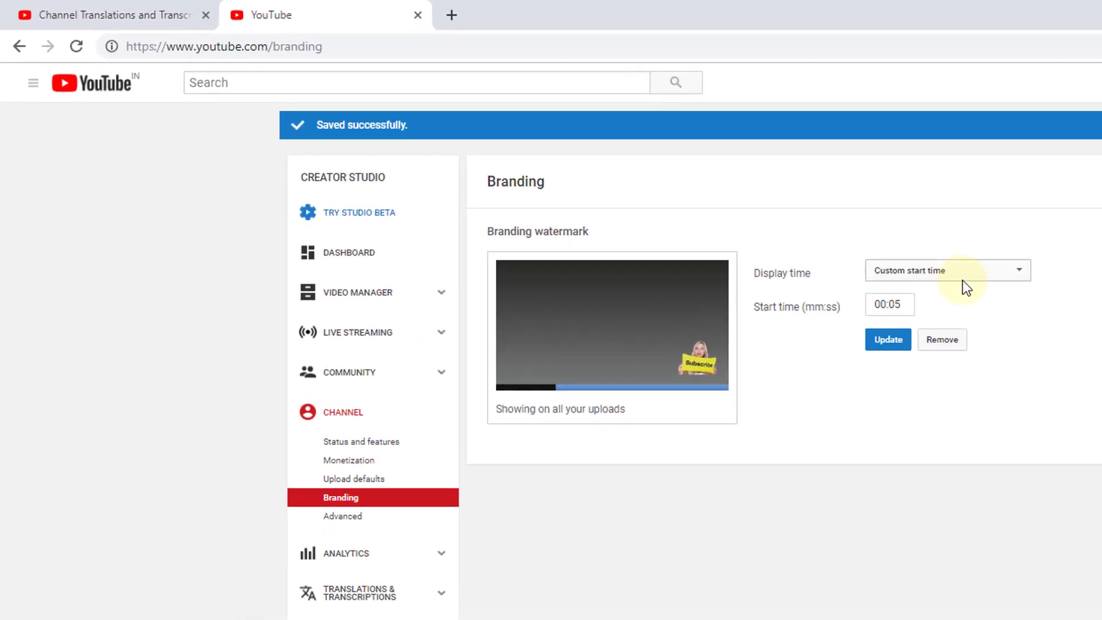
left_click(945, 269)
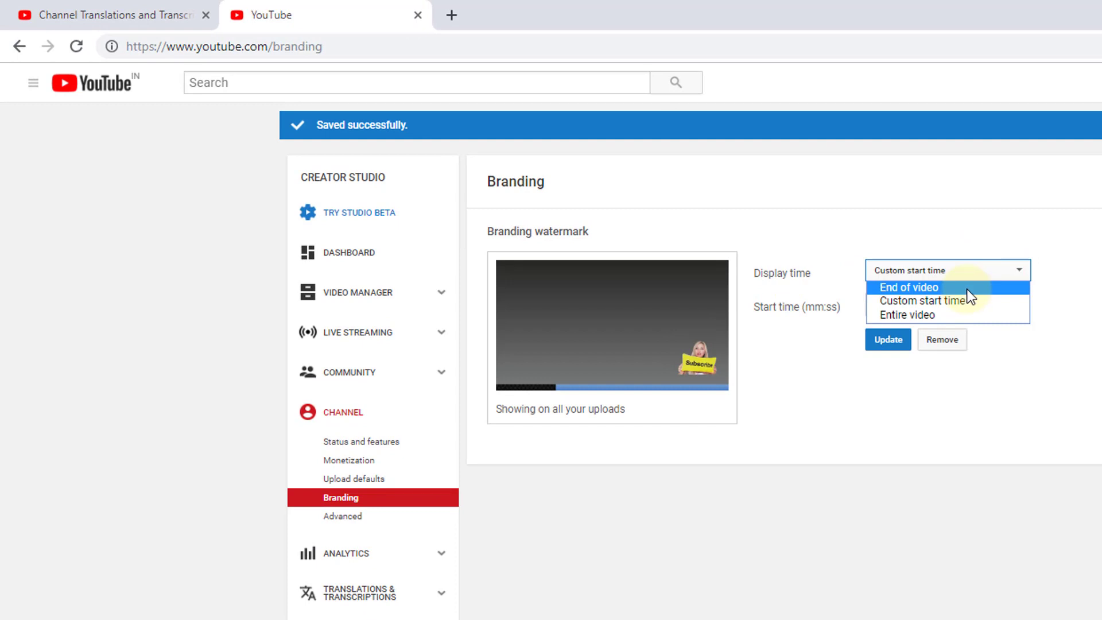
mouse_move(907, 314)
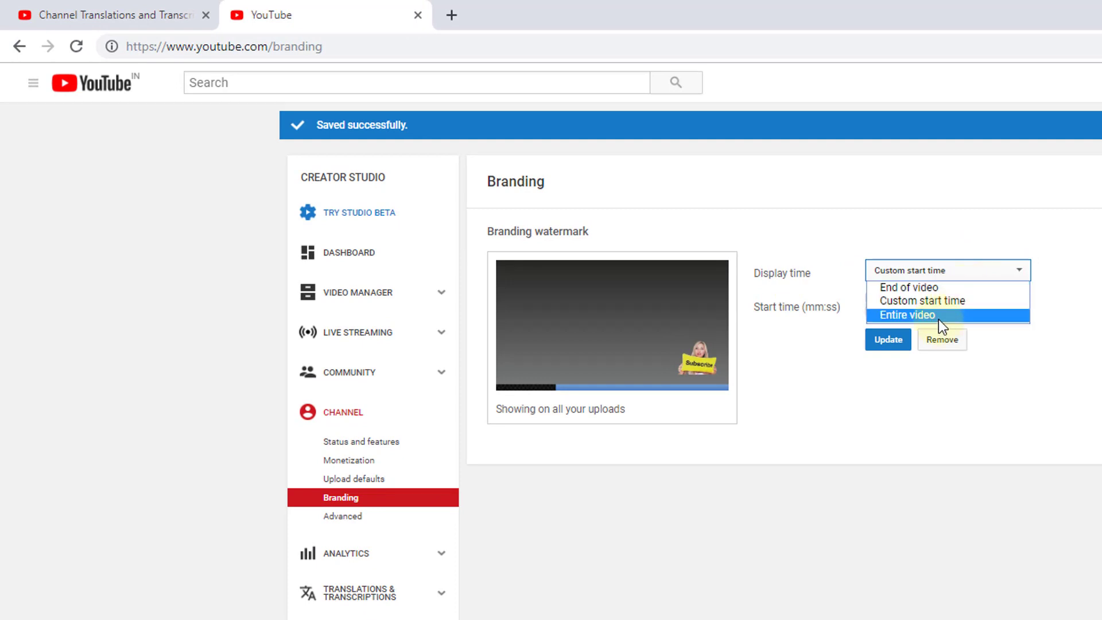
left_click(906, 315)
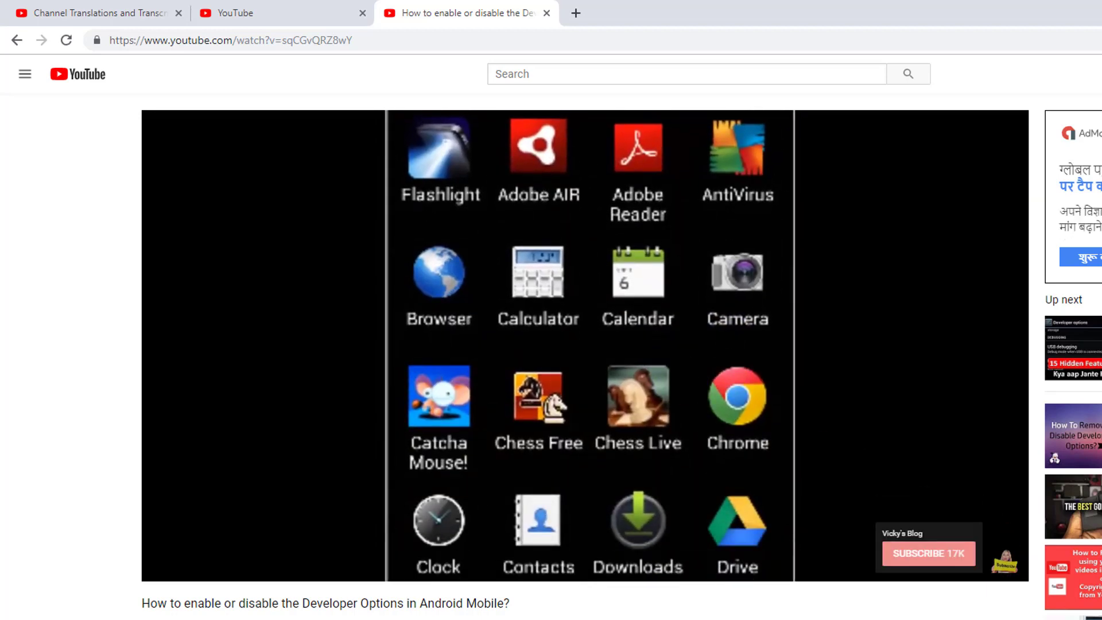
Return to YouTube Studio and reopen channel branding to confirm the watermark
left_click(95, 12)
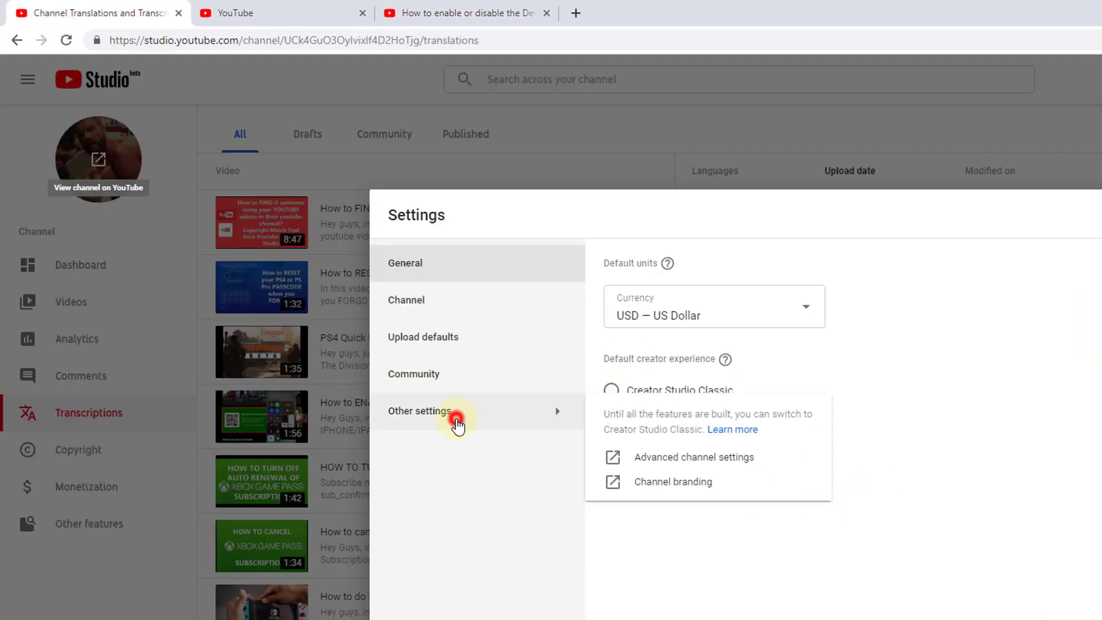
left_click(672, 481)
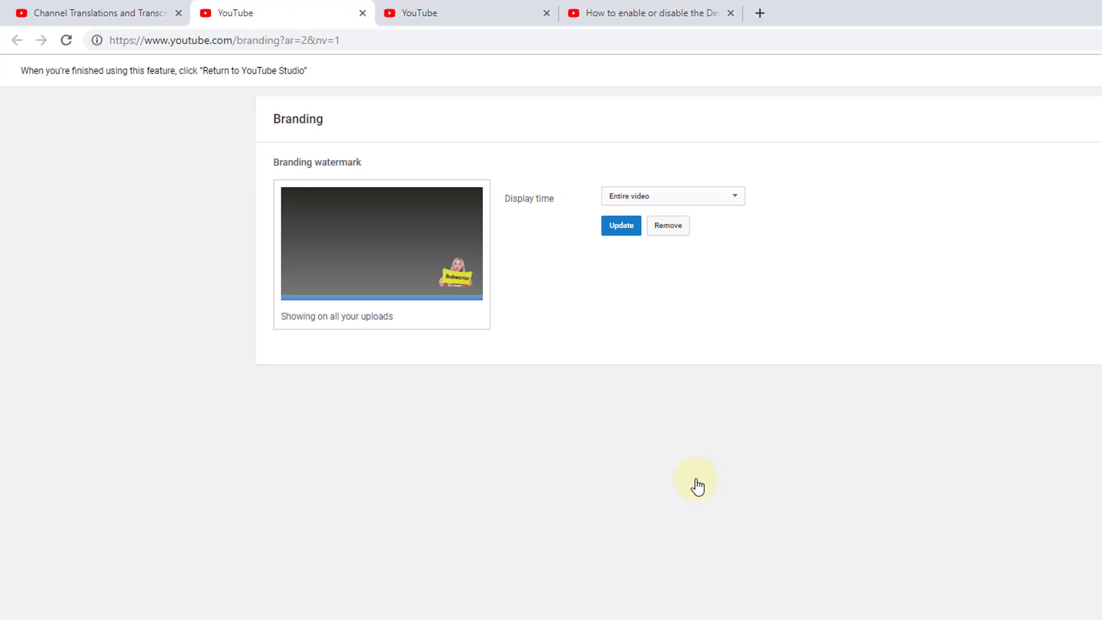